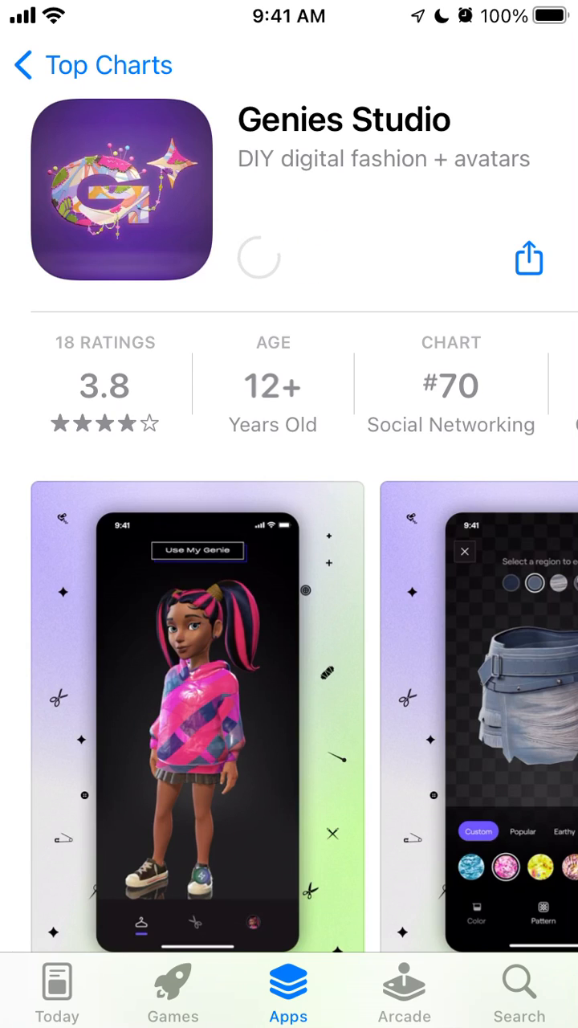
# Step: Confirm the Genies Studio download, dismiss the confirmation, and enlarge the outfit-customizing screenshot
pyautogui.click(259, 257)
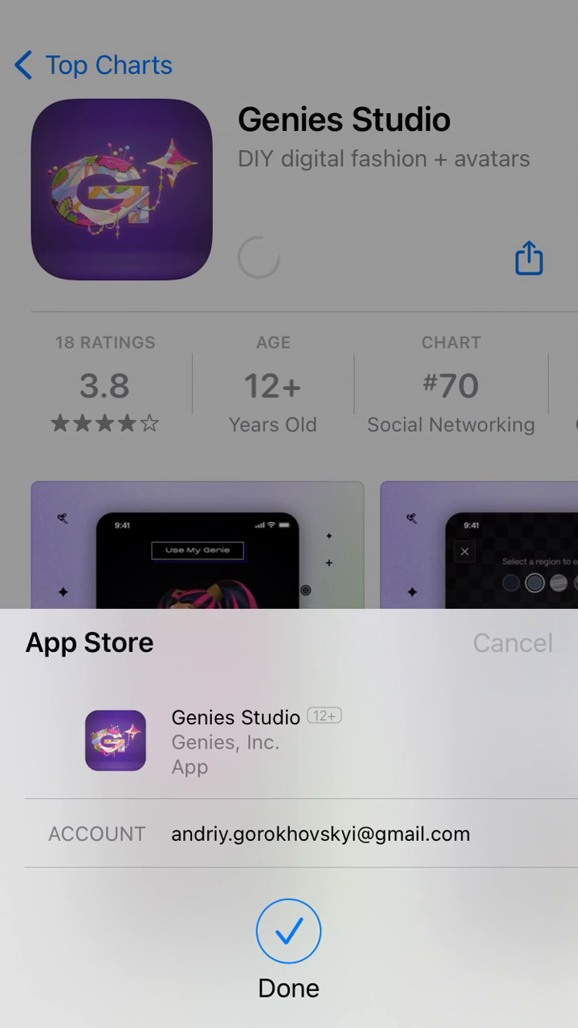
pyautogui.click(290, 932)
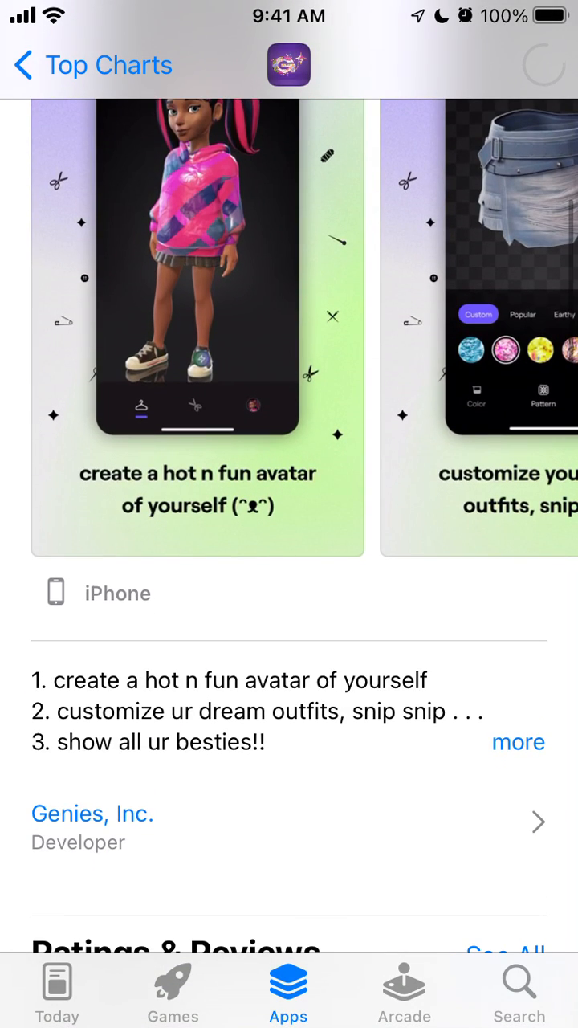
pyautogui.click(517, 742)
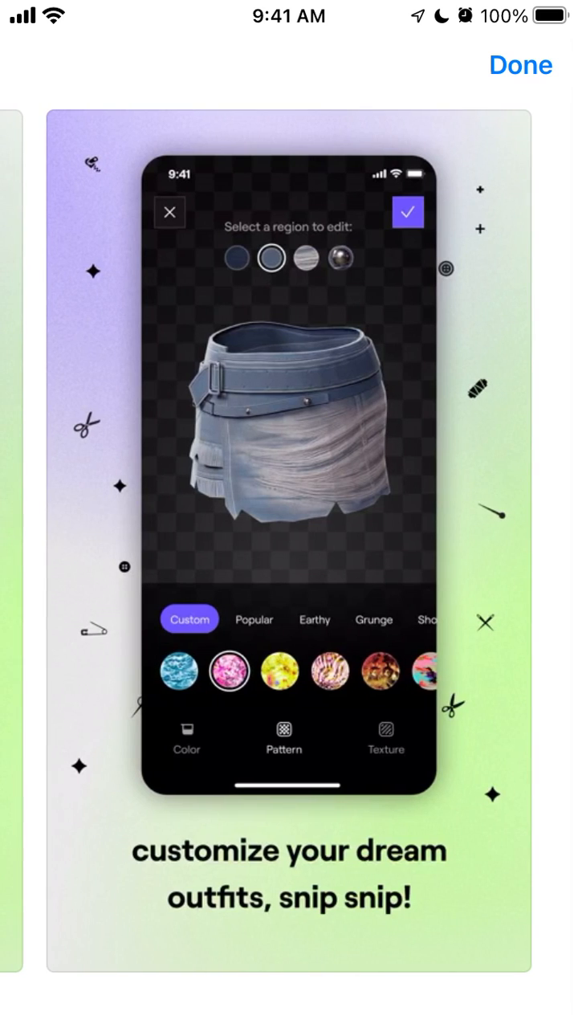
# Step: Close the screenshot preview, skim ratings and What's New, then launch Genies Studio
pyautogui.click(521, 64)
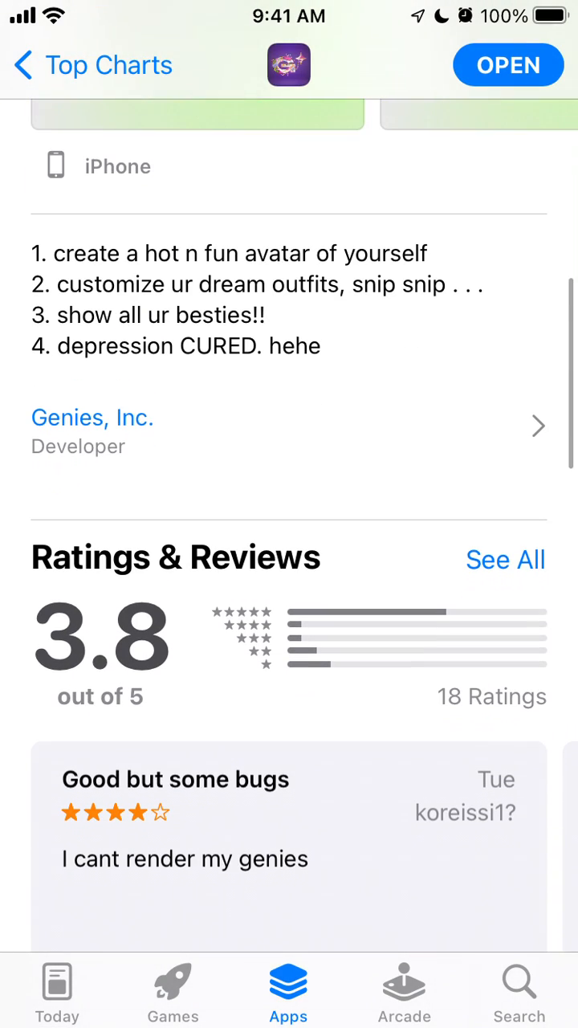
pyautogui.scroll(-3)
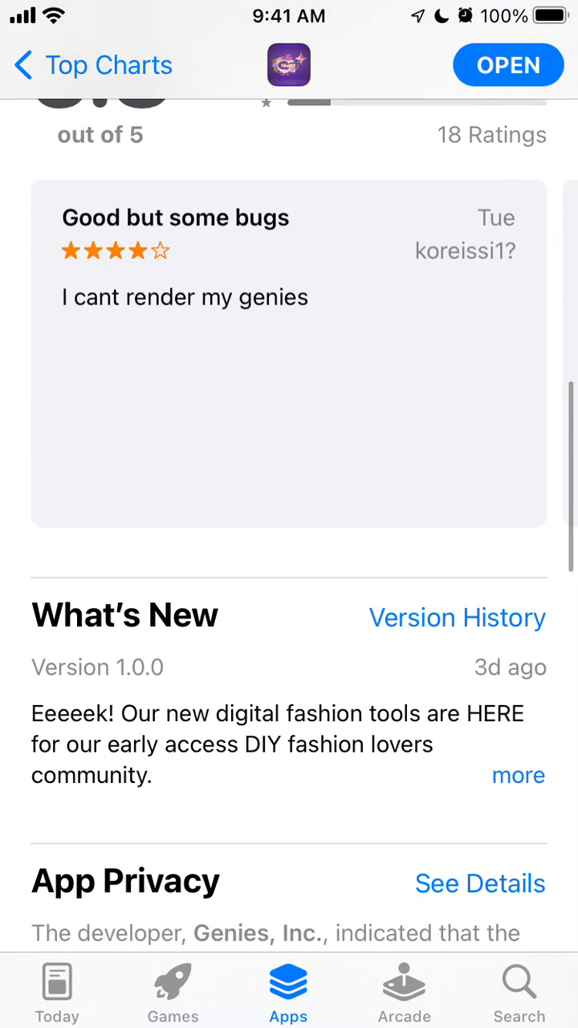
pyautogui.scroll(3)
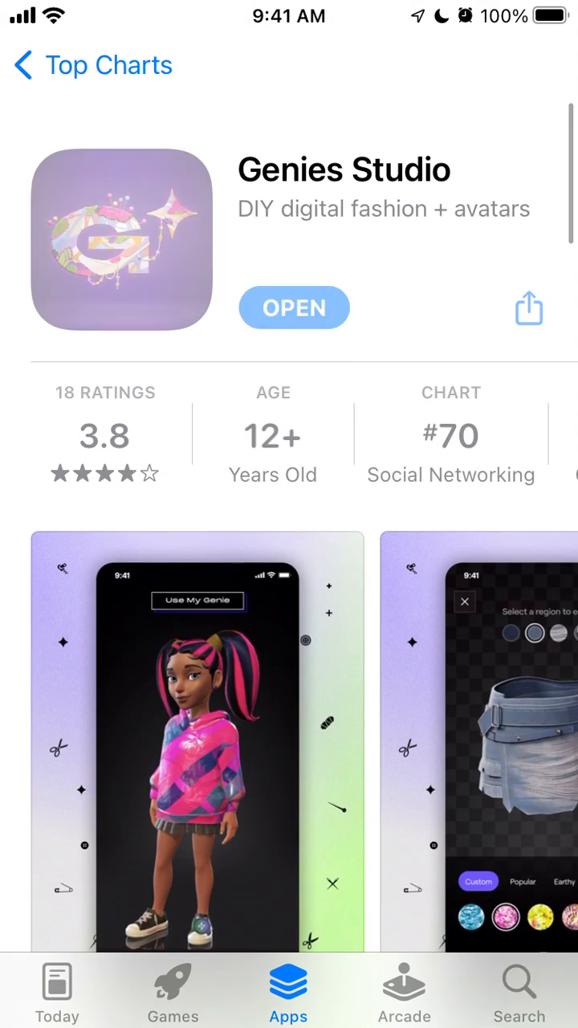
pyautogui.click(294, 308)
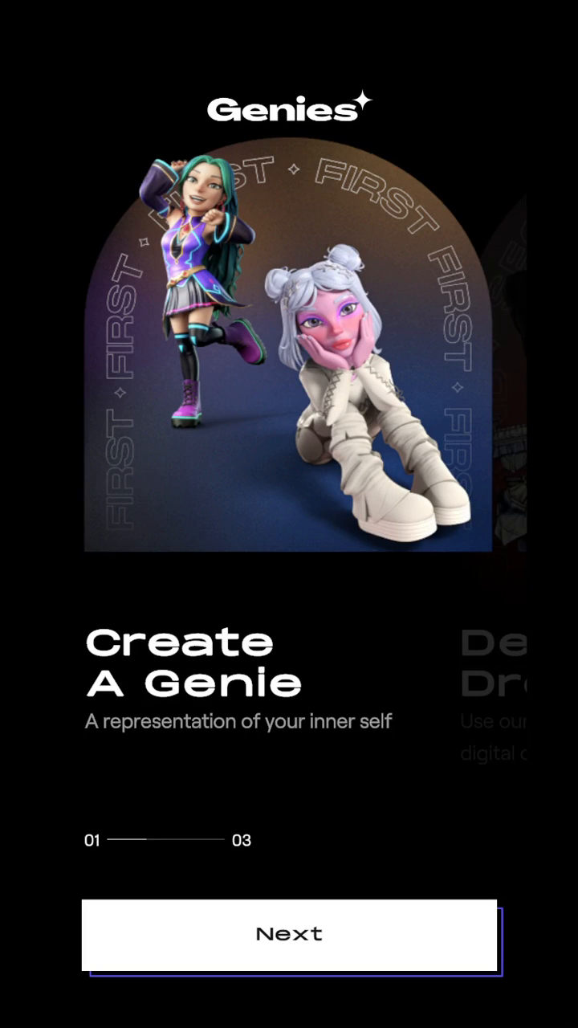
# Step: Step through the three onboarding slides to reach the phone-number login screen
pyautogui.click(289, 934)
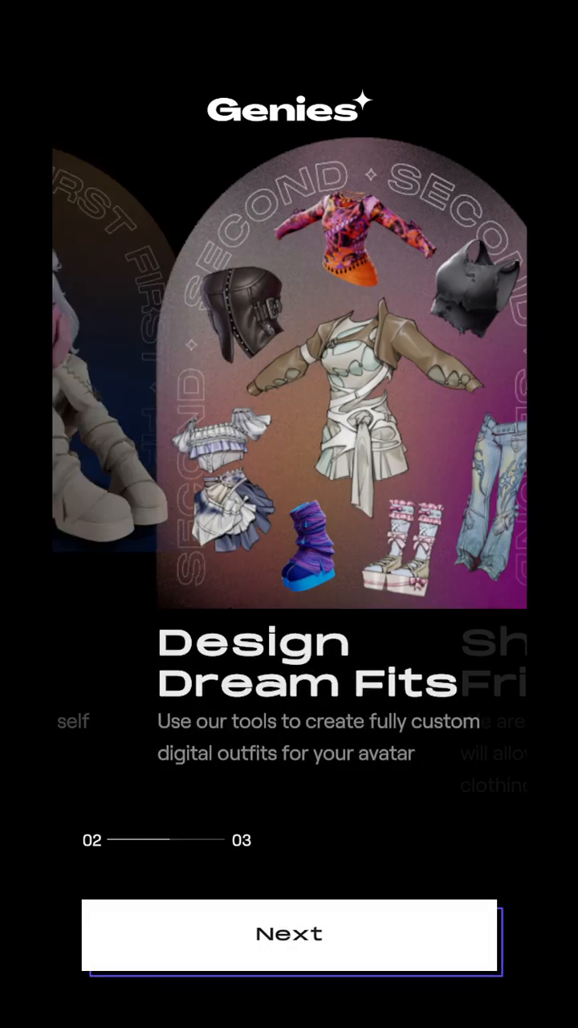
pyautogui.click(289, 935)
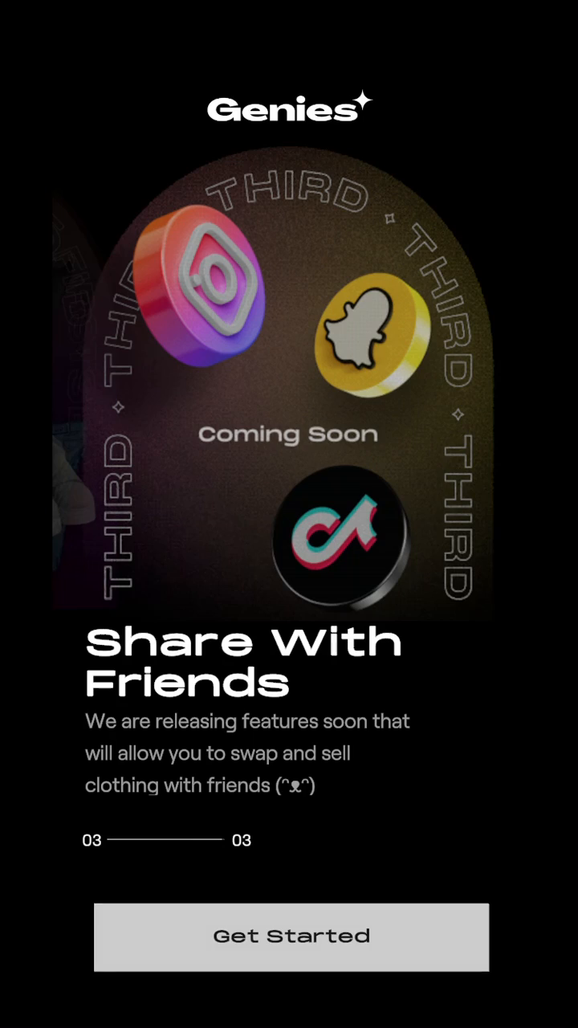
pyautogui.click(289, 937)
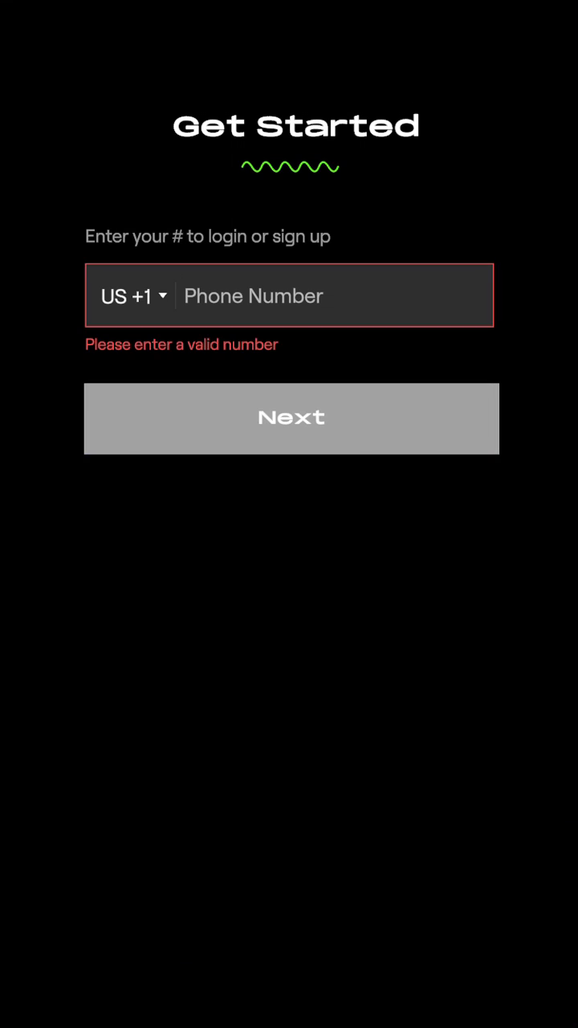
# Step: Expand the US +1 country code selector and browse the list down to countries starting with H and I
pyautogui.click(132, 295)
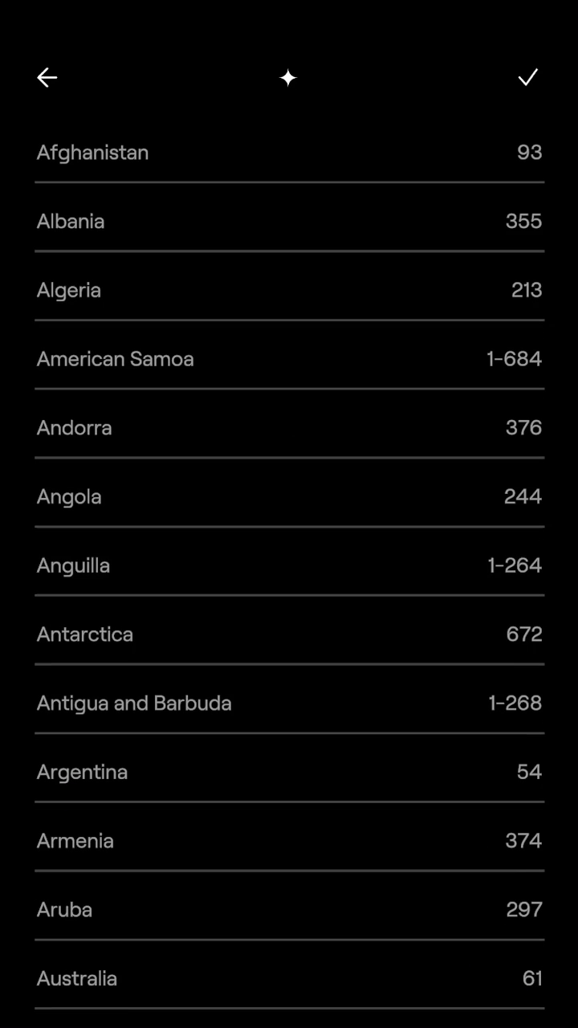
pyautogui.scroll(-3)
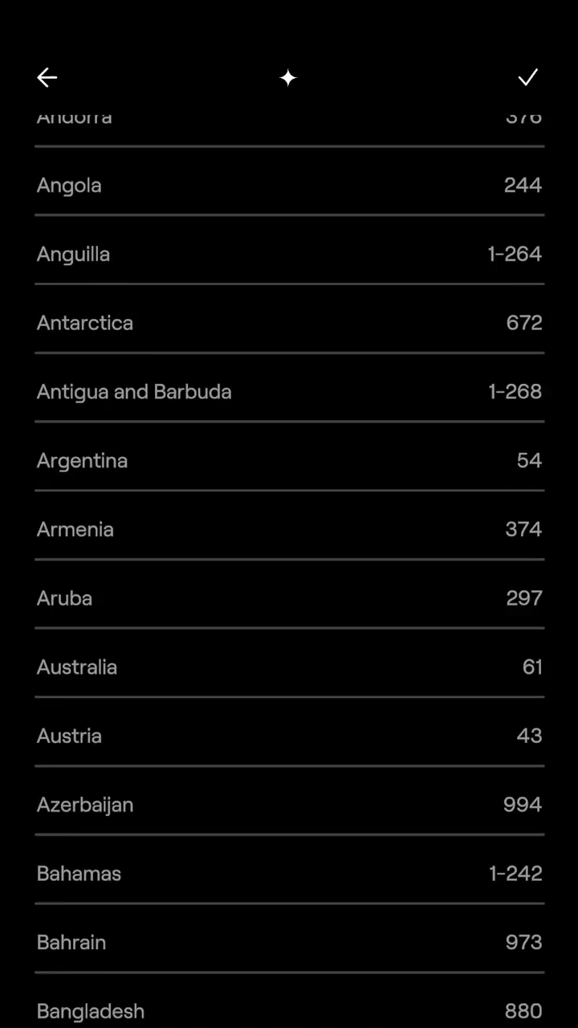
pyautogui.scroll(-3)
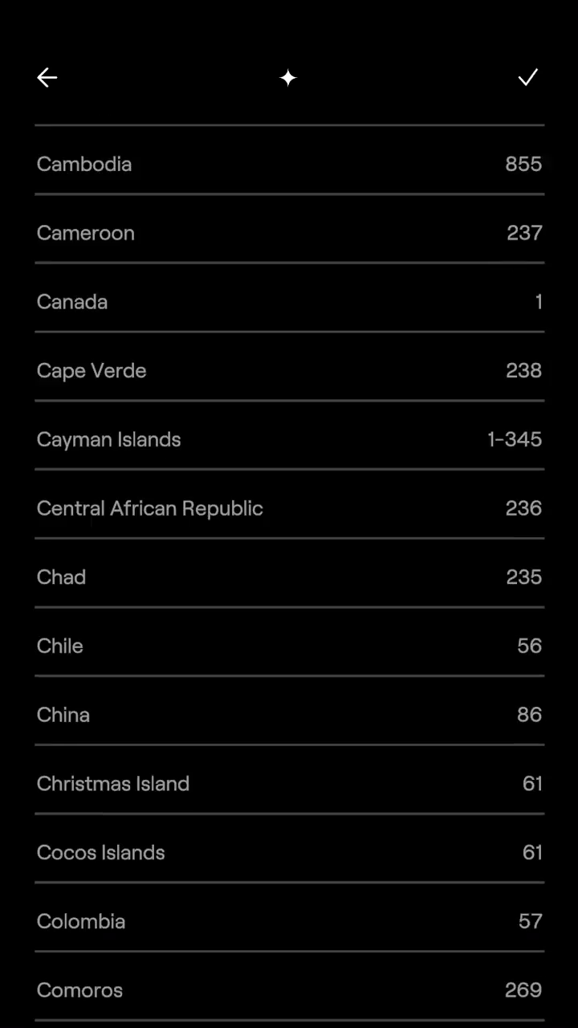
pyautogui.scroll(-3)
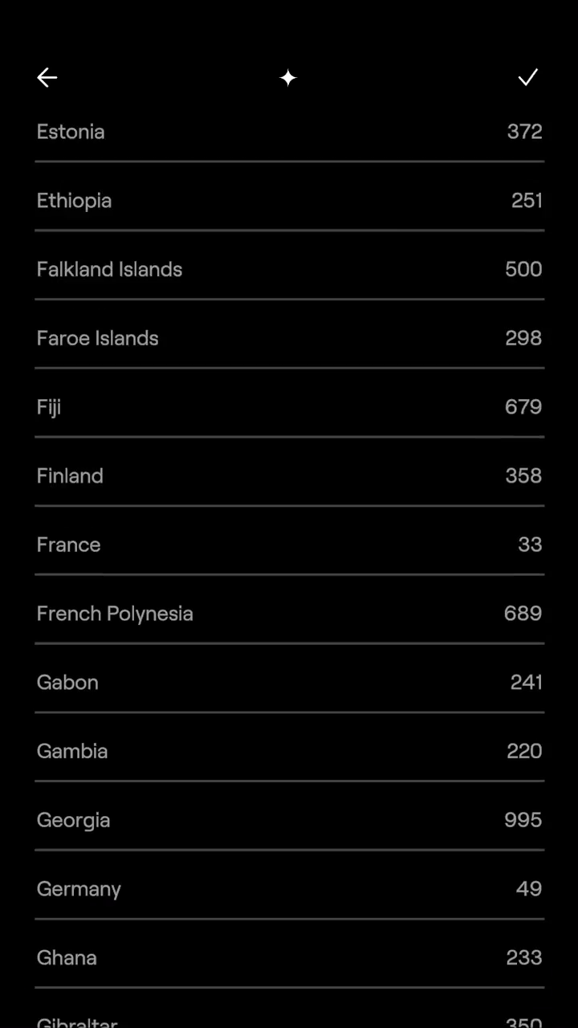
pyautogui.scroll(3)
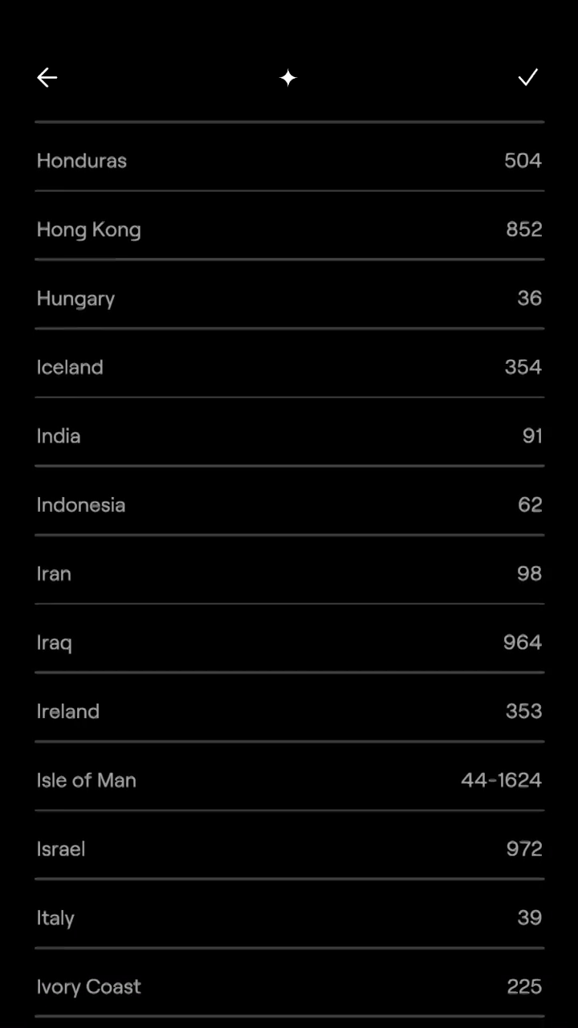